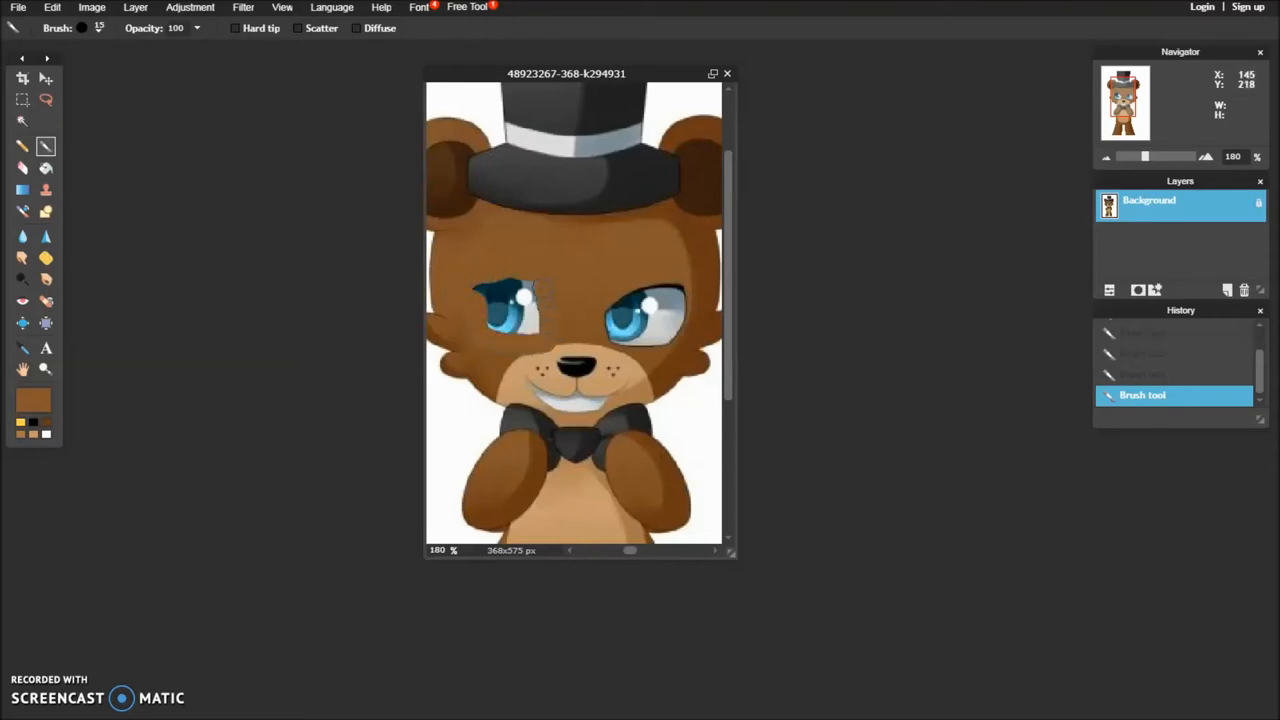
Dab dark brown over the left eye until no blue remains visible
click(504, 310)
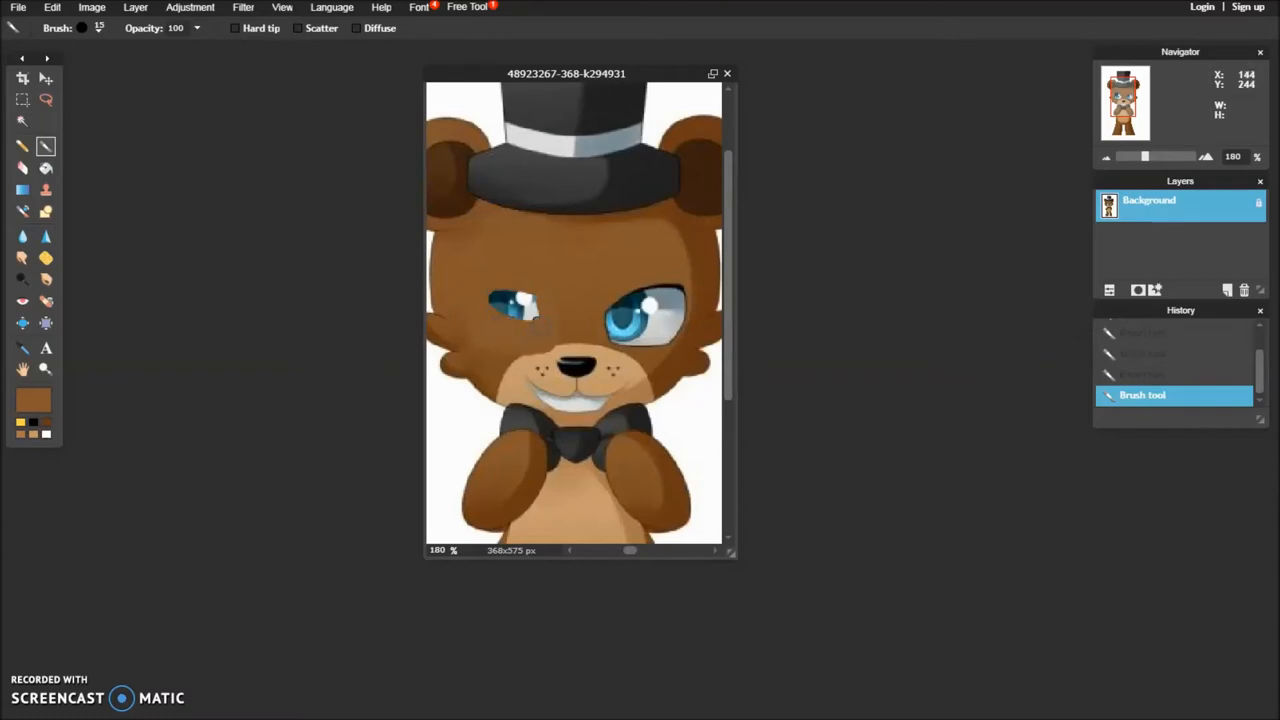
click(520, 304)
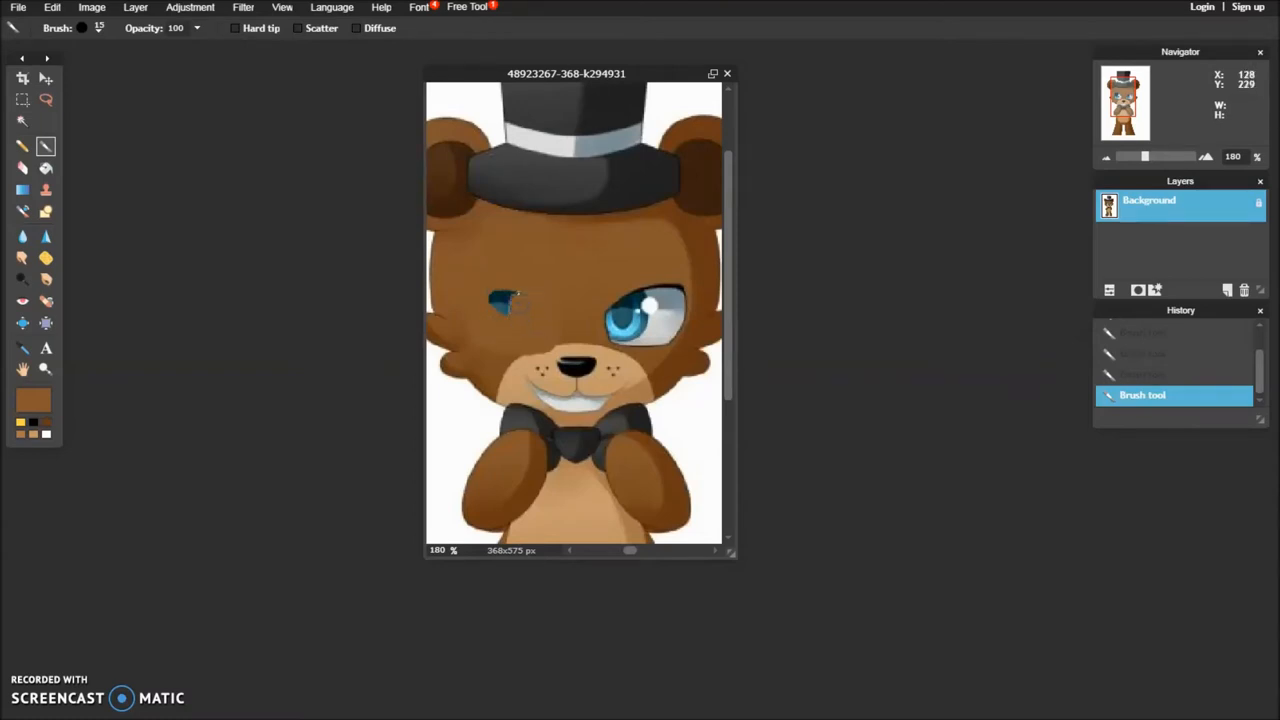
click(516, 304)
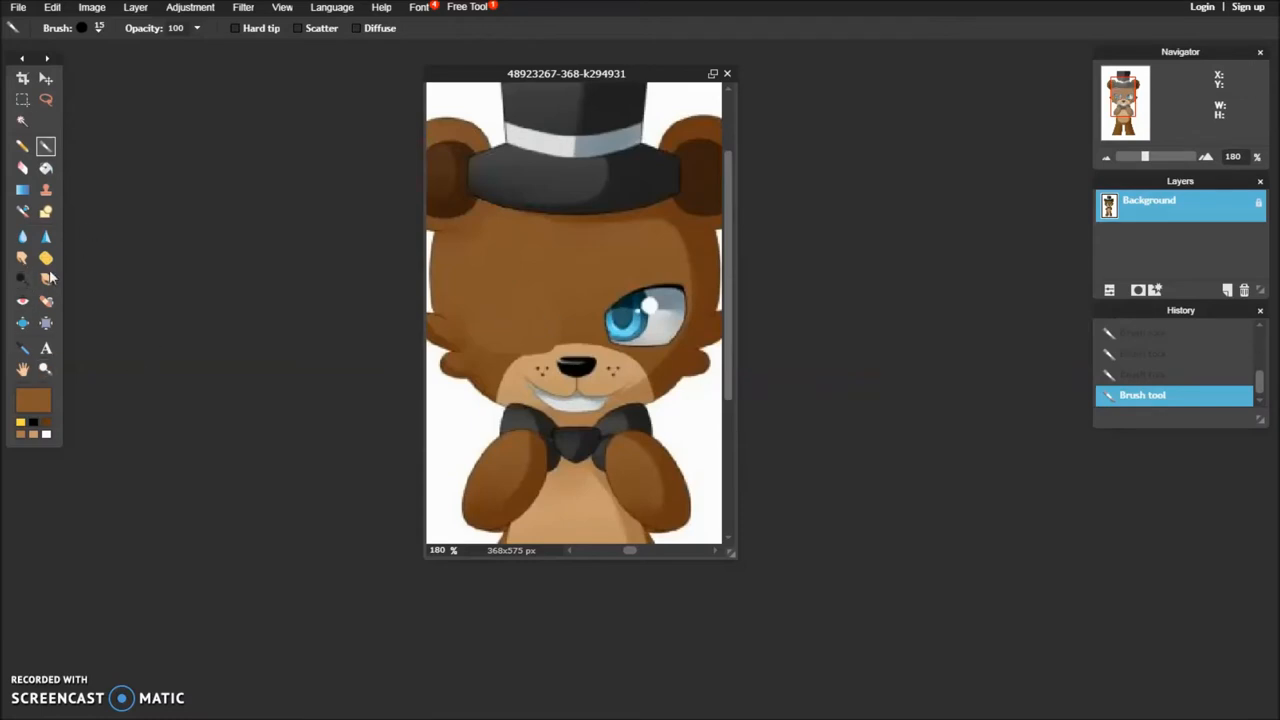
mouse_move(44, 168)
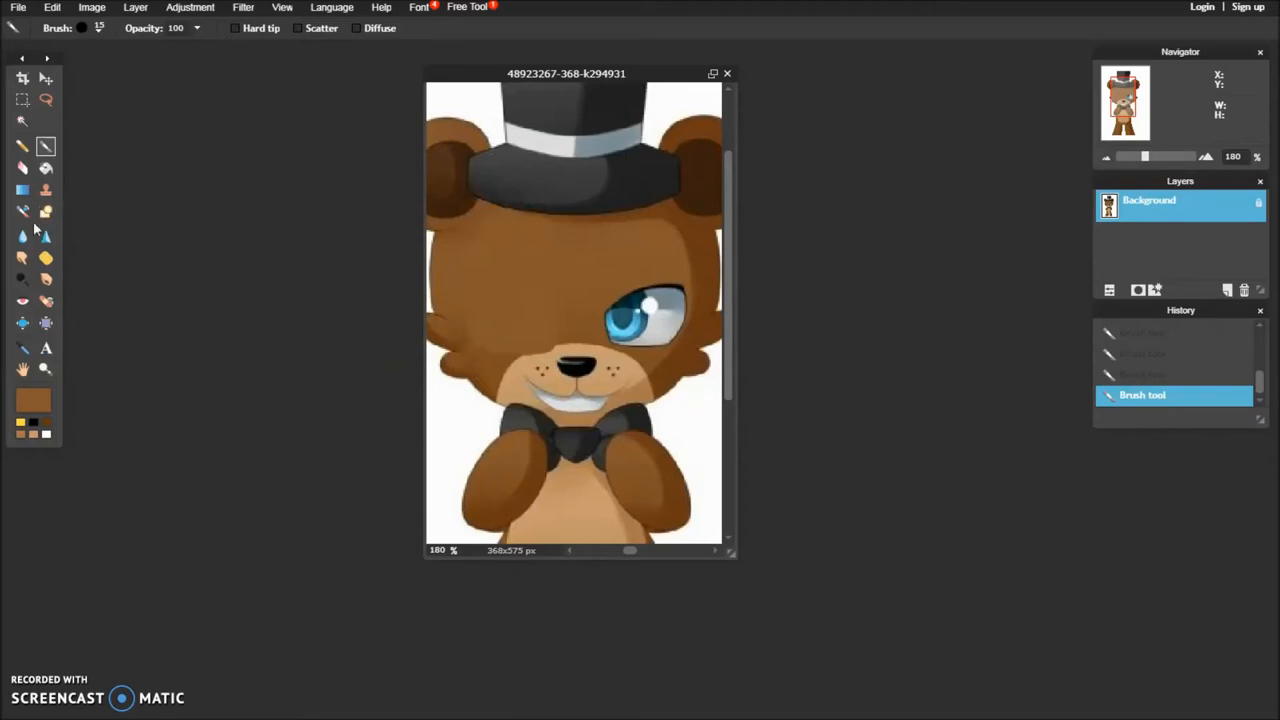
mouse_move(46, 258)
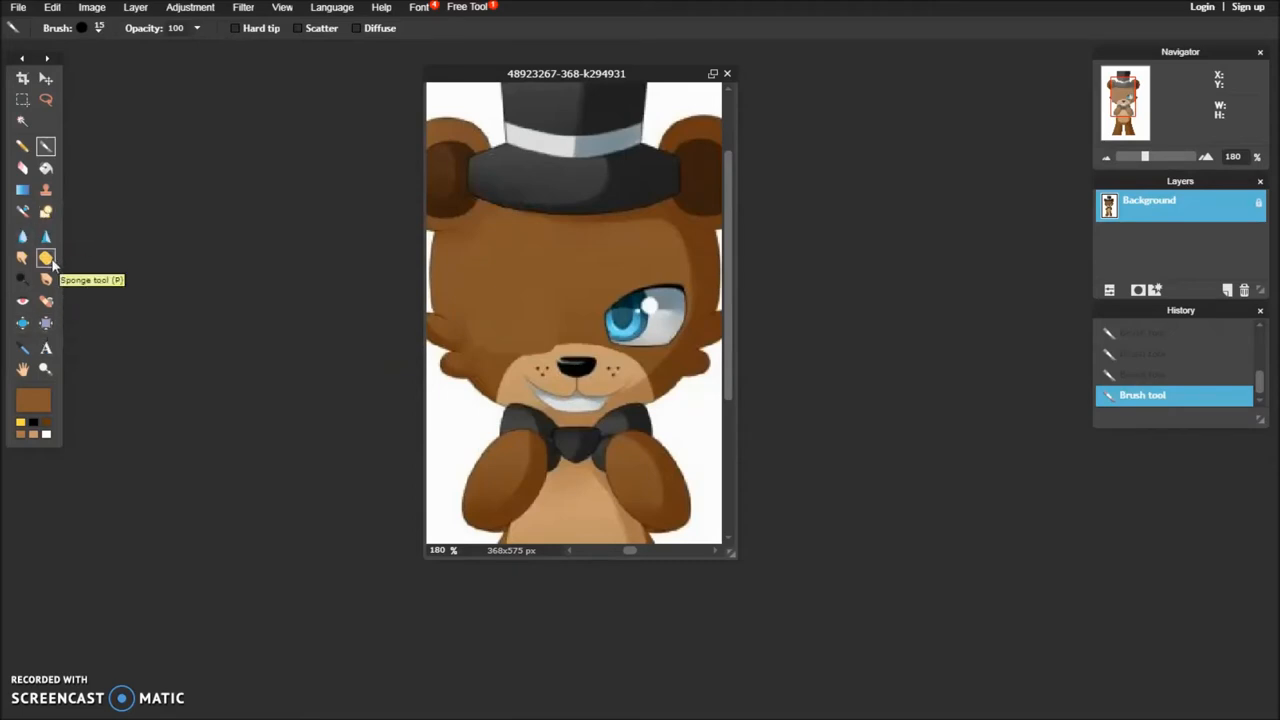
Spot-heal the painted left-eye patch into the fur, undoing one stroke, then return to the brush
click(44, 300)
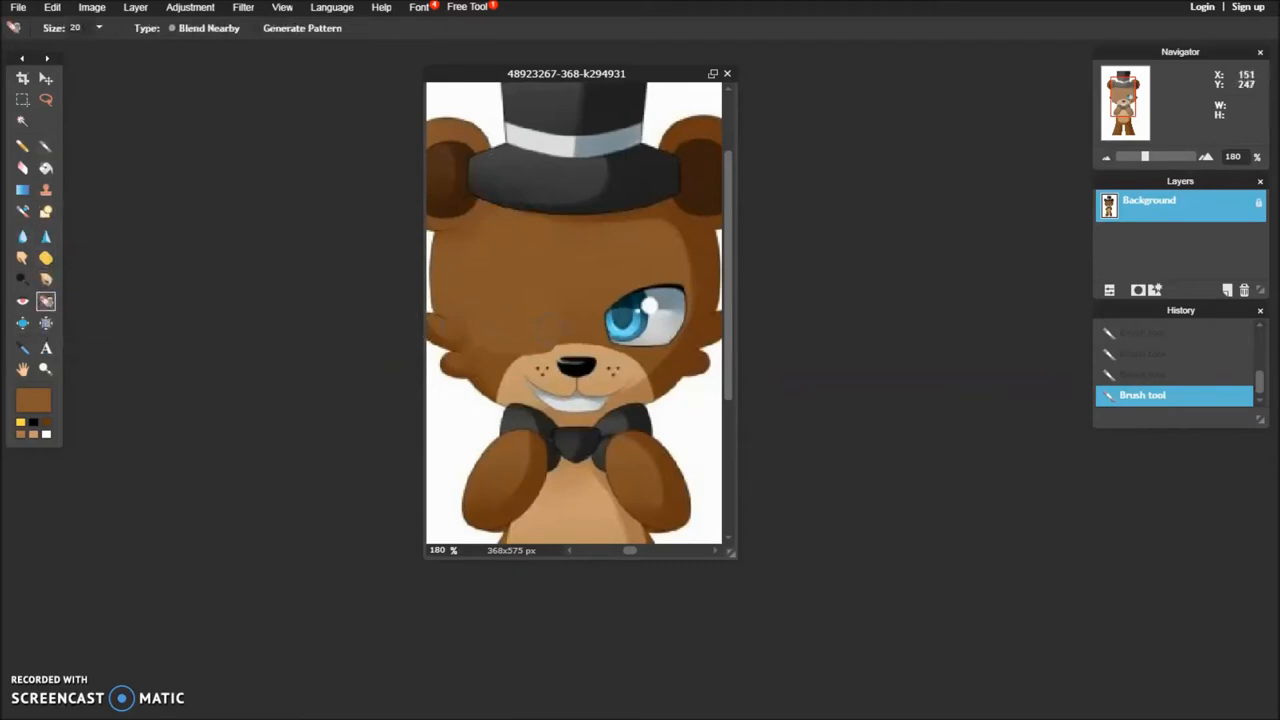
click(560, 340)
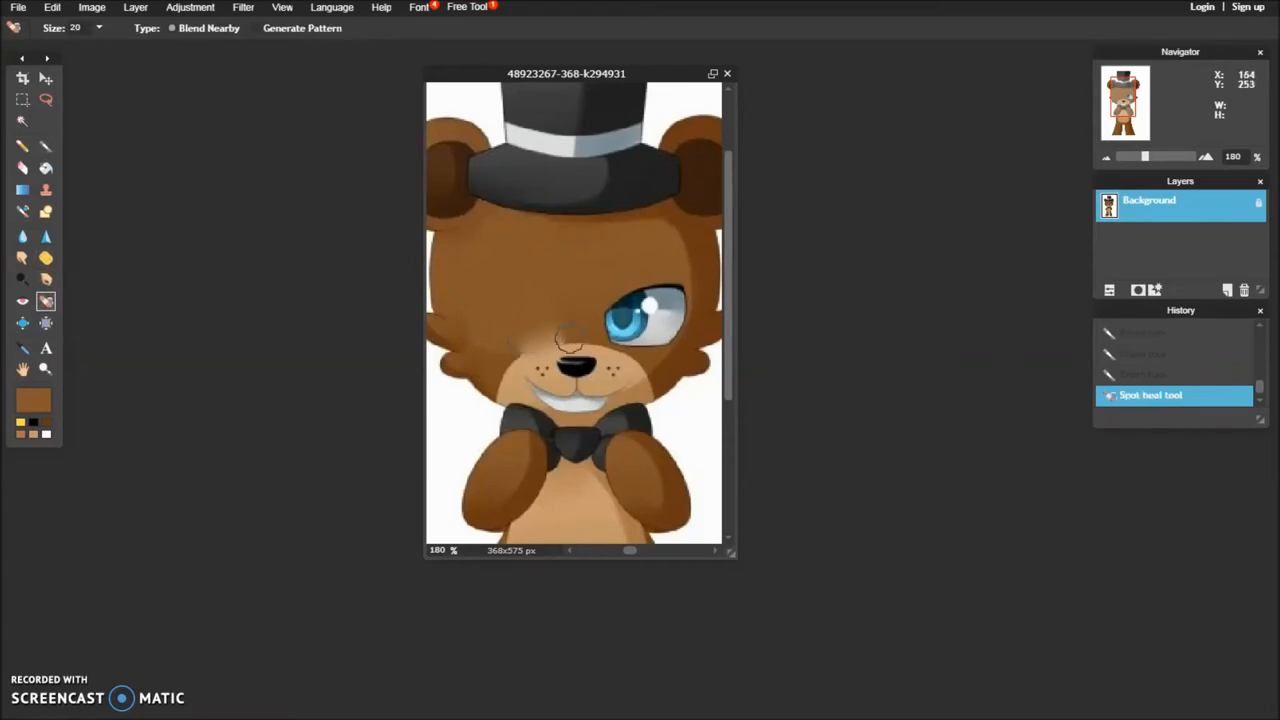
drag(510, 280, 560, 340)
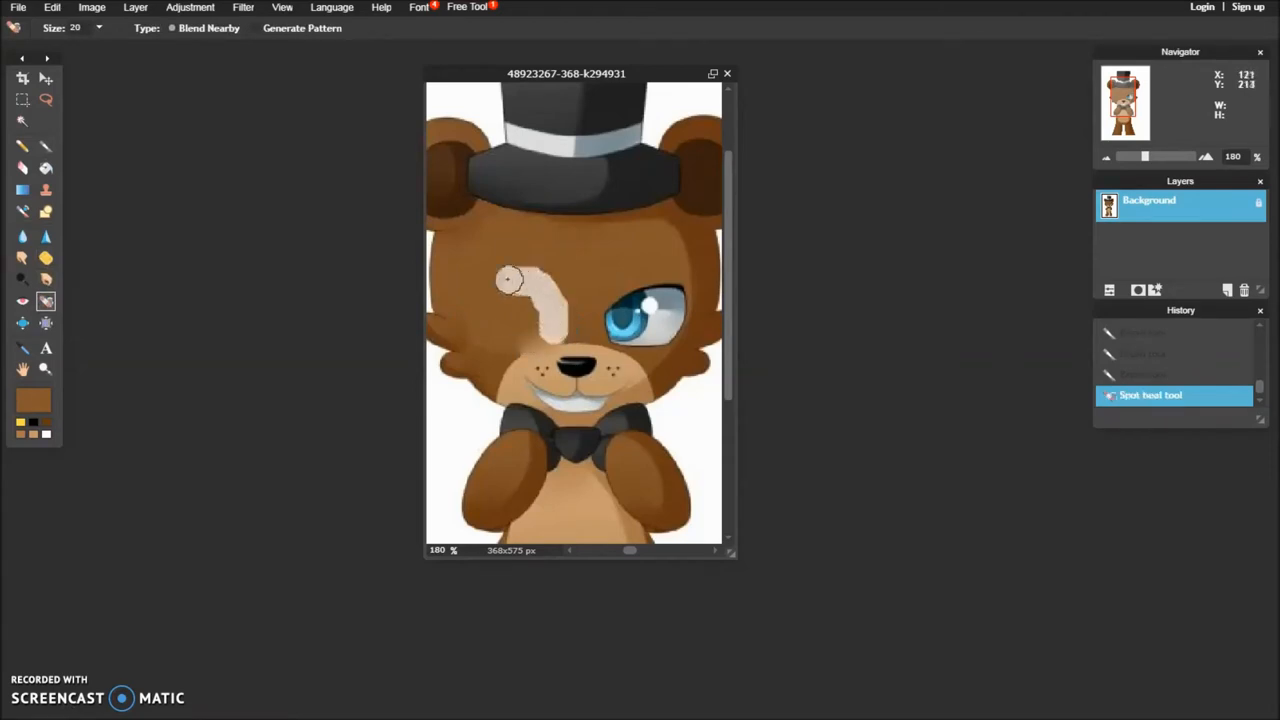
drag(510, 280, 500, 344)
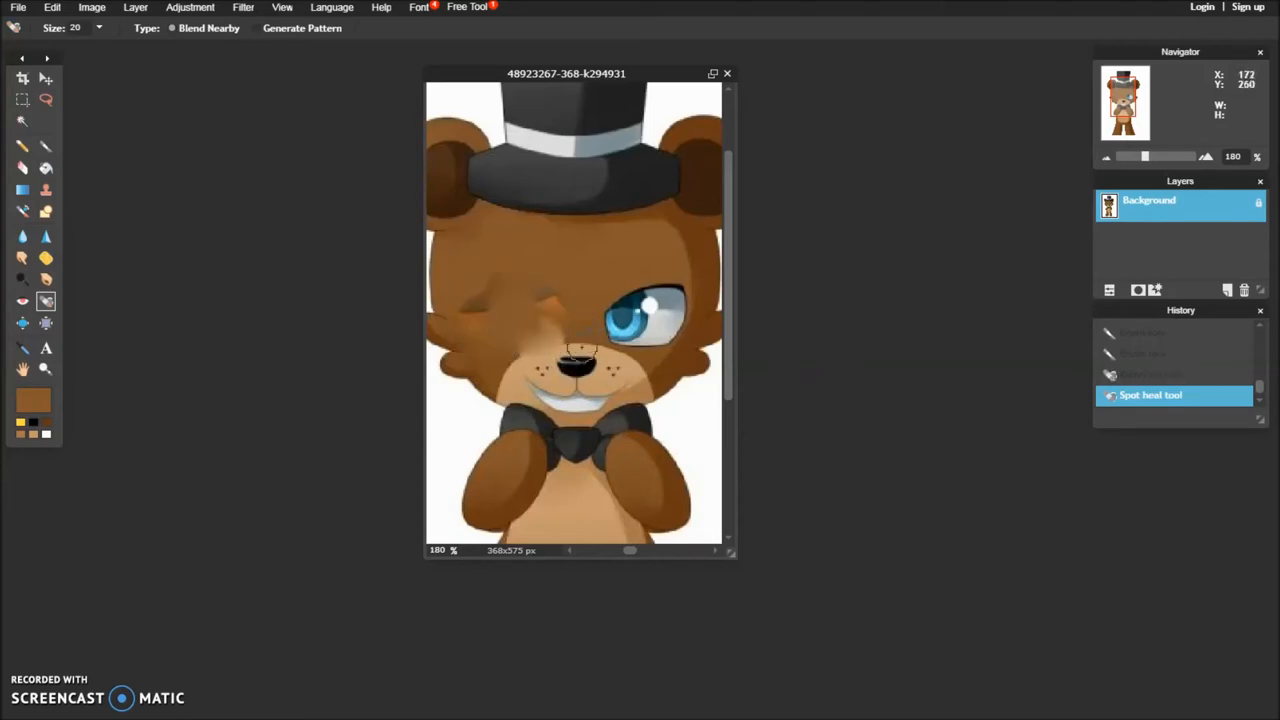
click(590, 350)
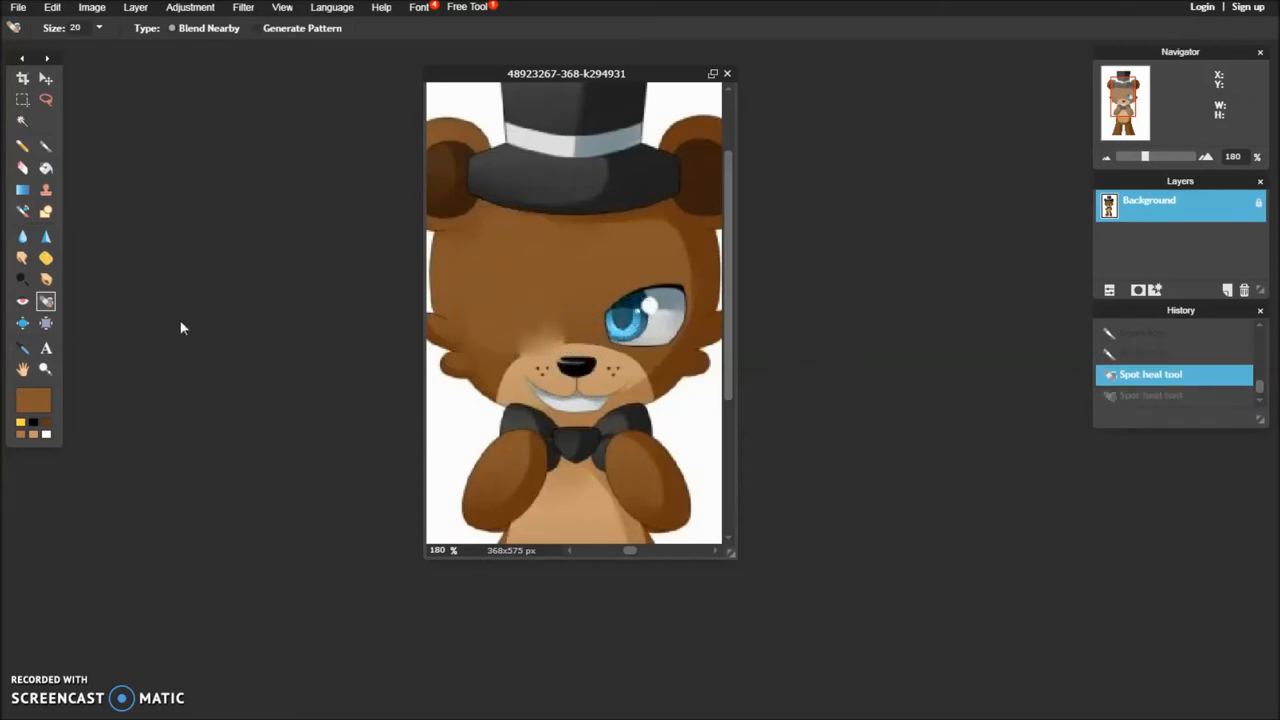
click(46, 146)
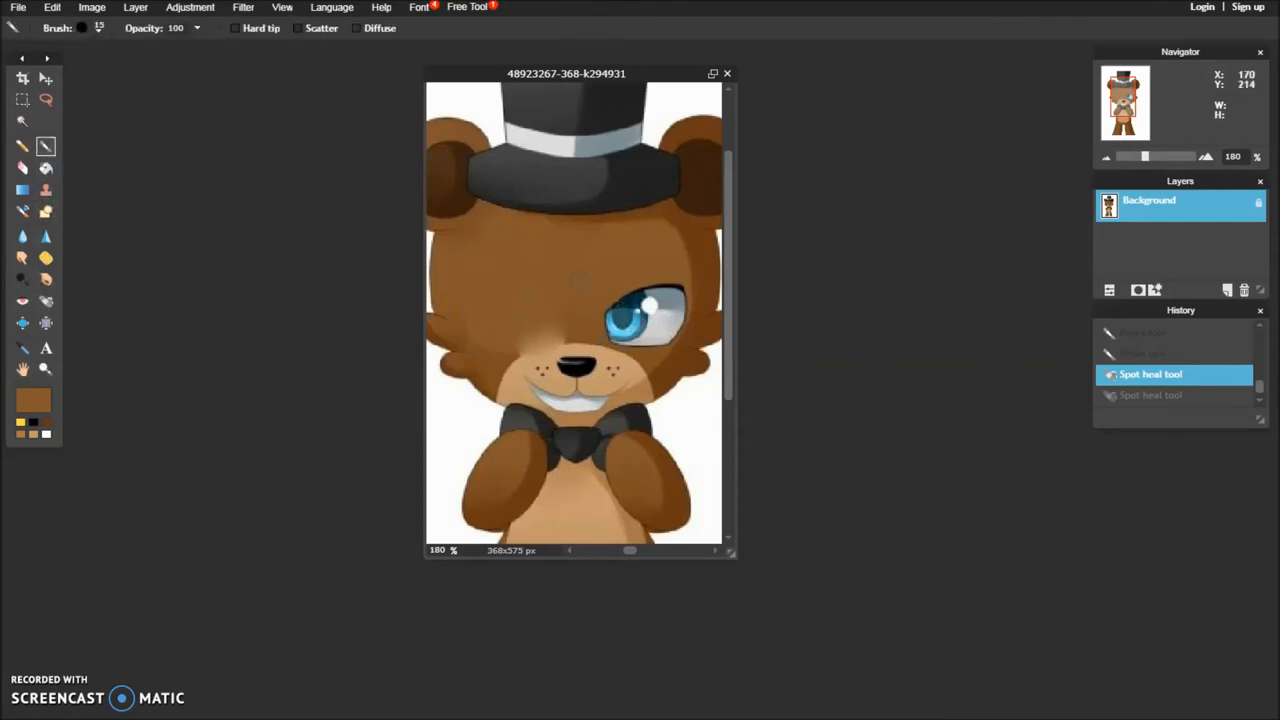
Dab brown over the right eye until it is fully covered
click(630, 310)
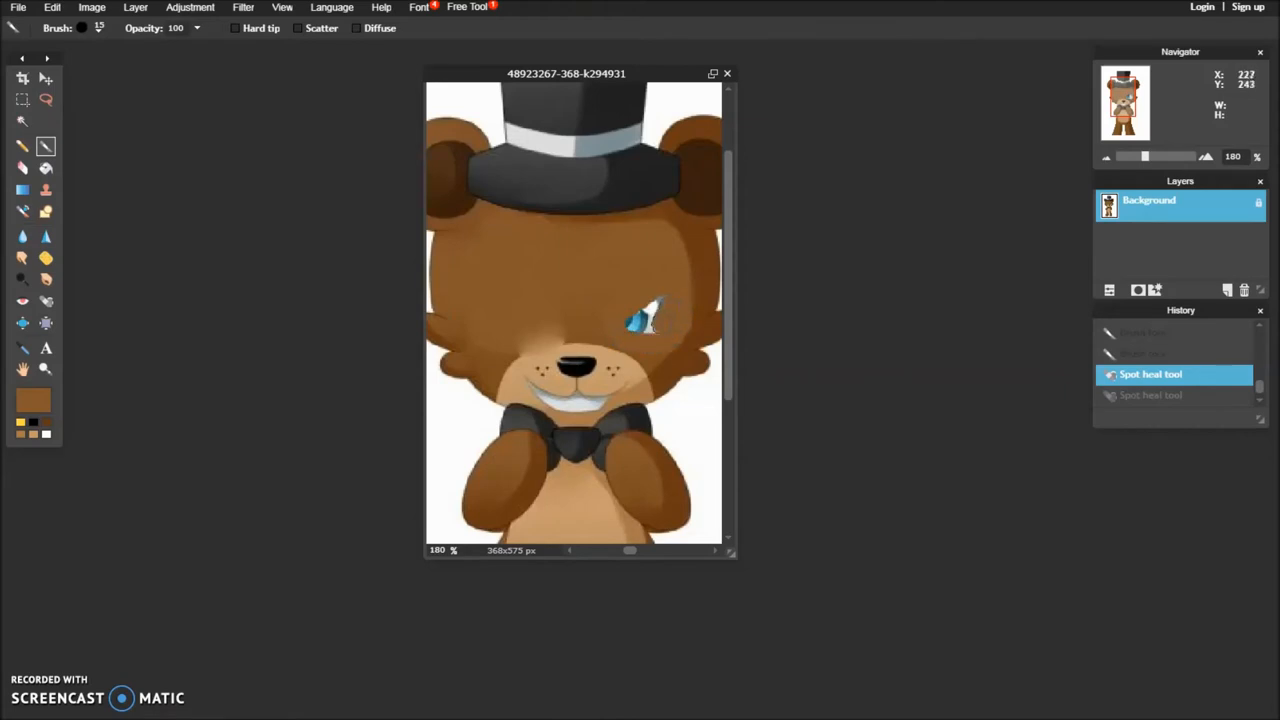
click(644, 318)
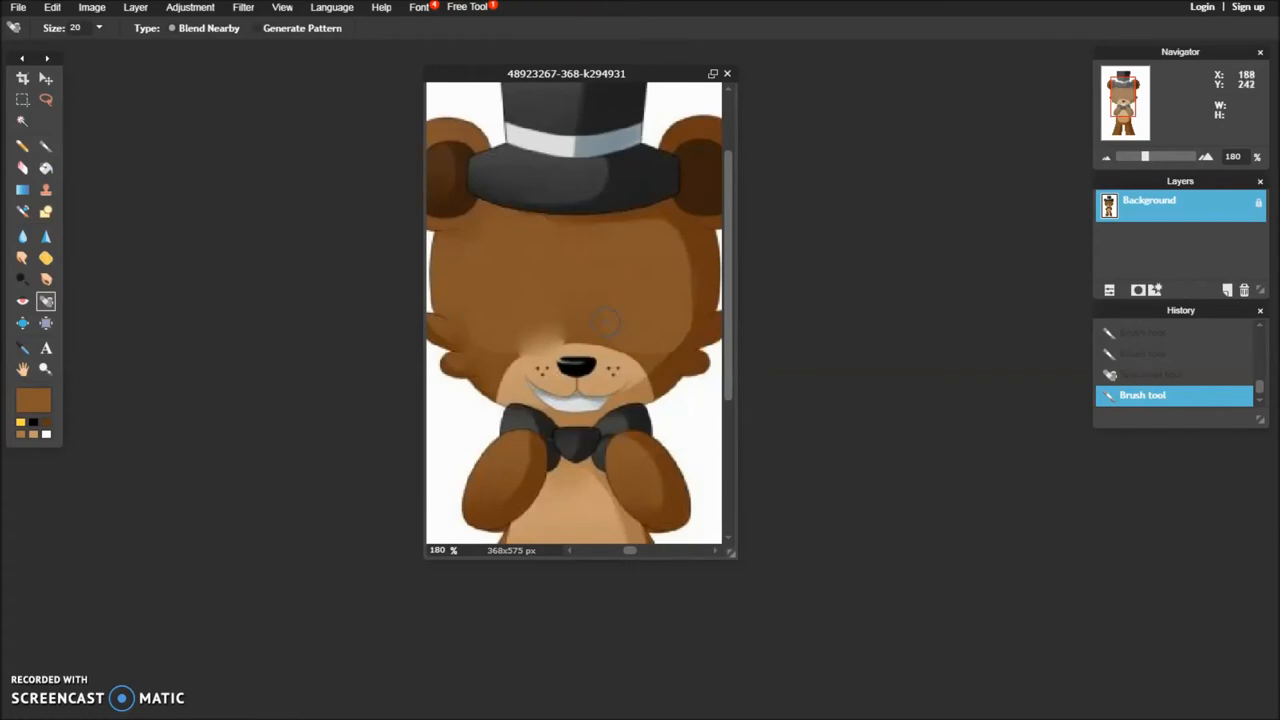
Spot-heal the right-eye patch smooth and pick a light tan brush colour for the muzzle
drag(620, 264, 680, 316)
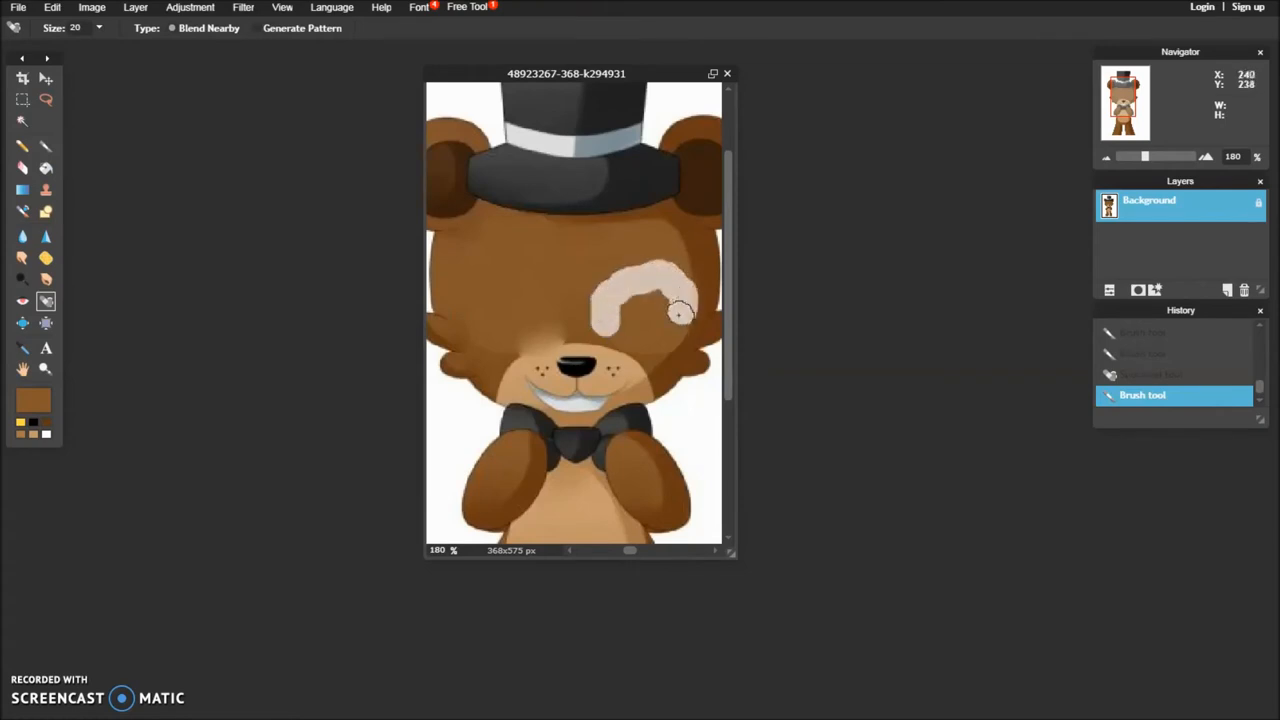
drag(680, 316, 644, 340)
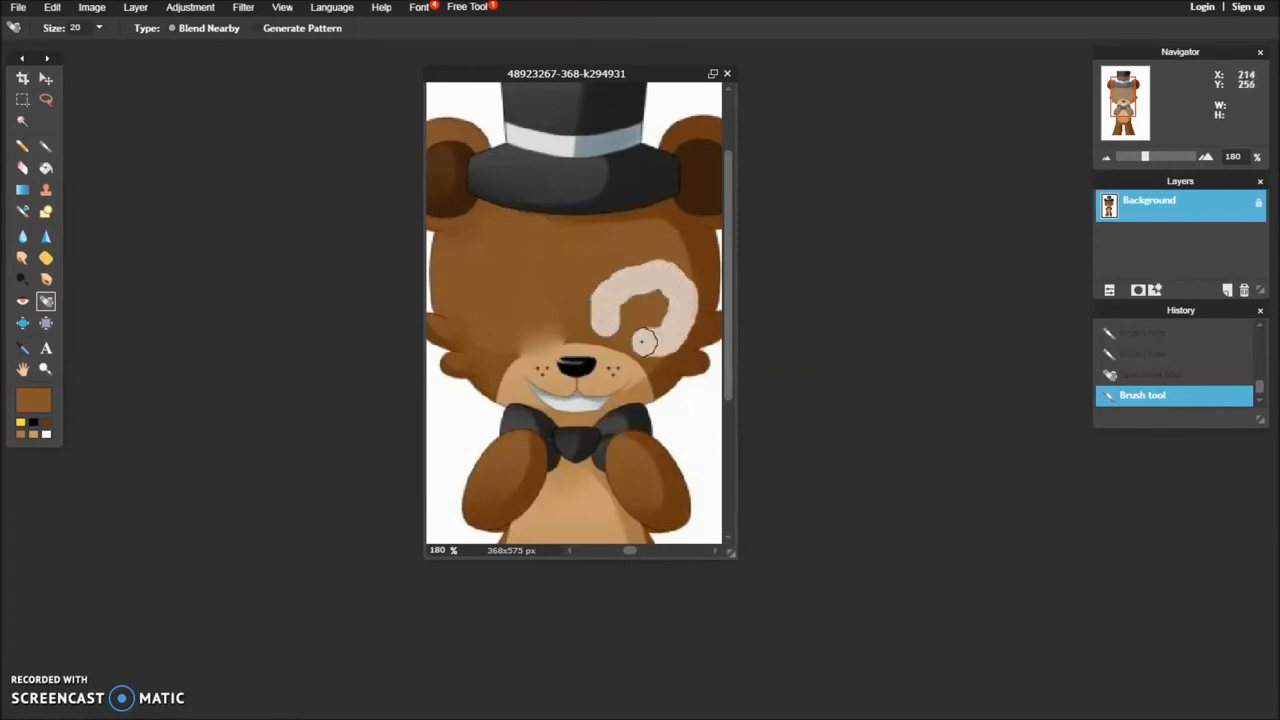
click(644, 340)
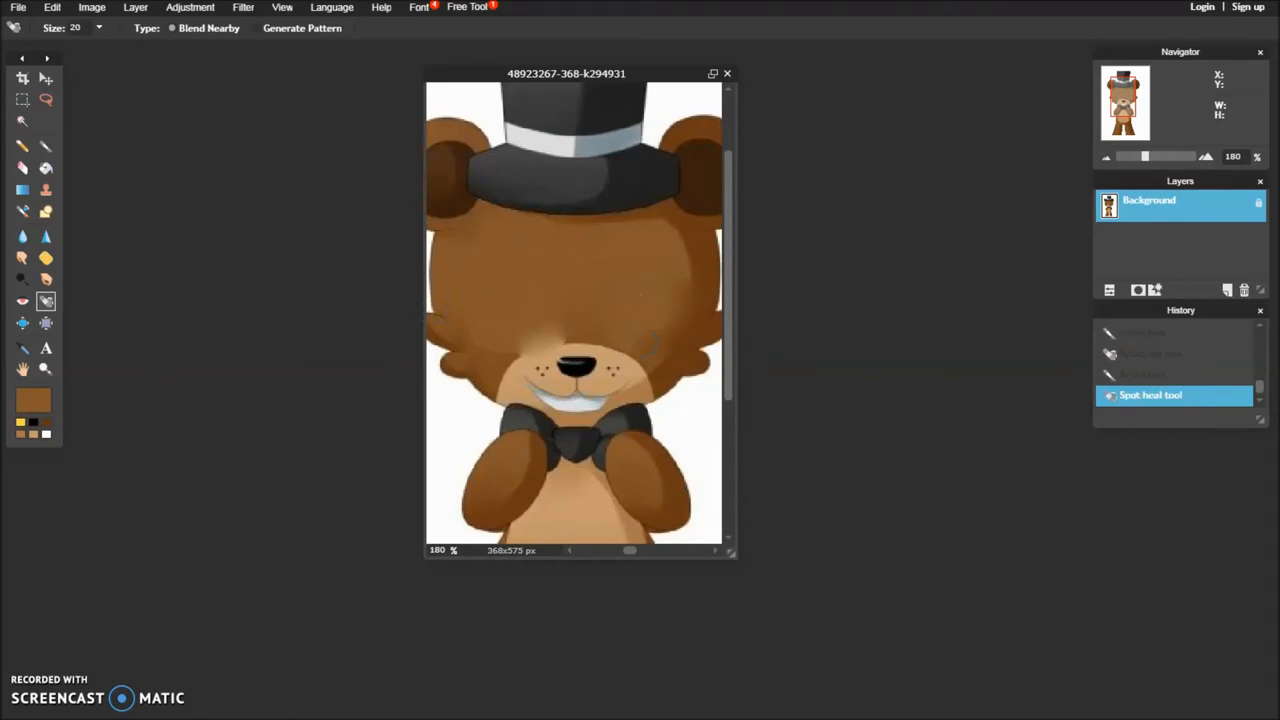
click(98, 28)
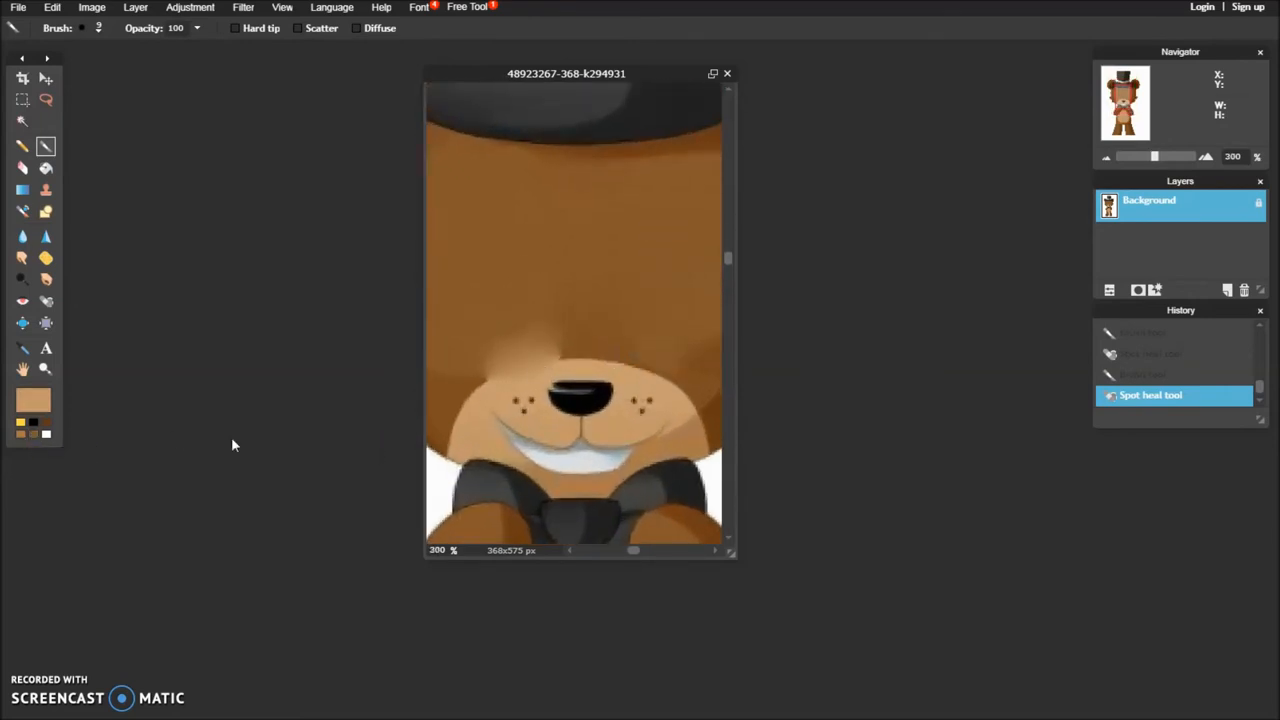
Paint light tan over the nose, freckles, grin and teeth until the muzzle is blank
click(604, 388)
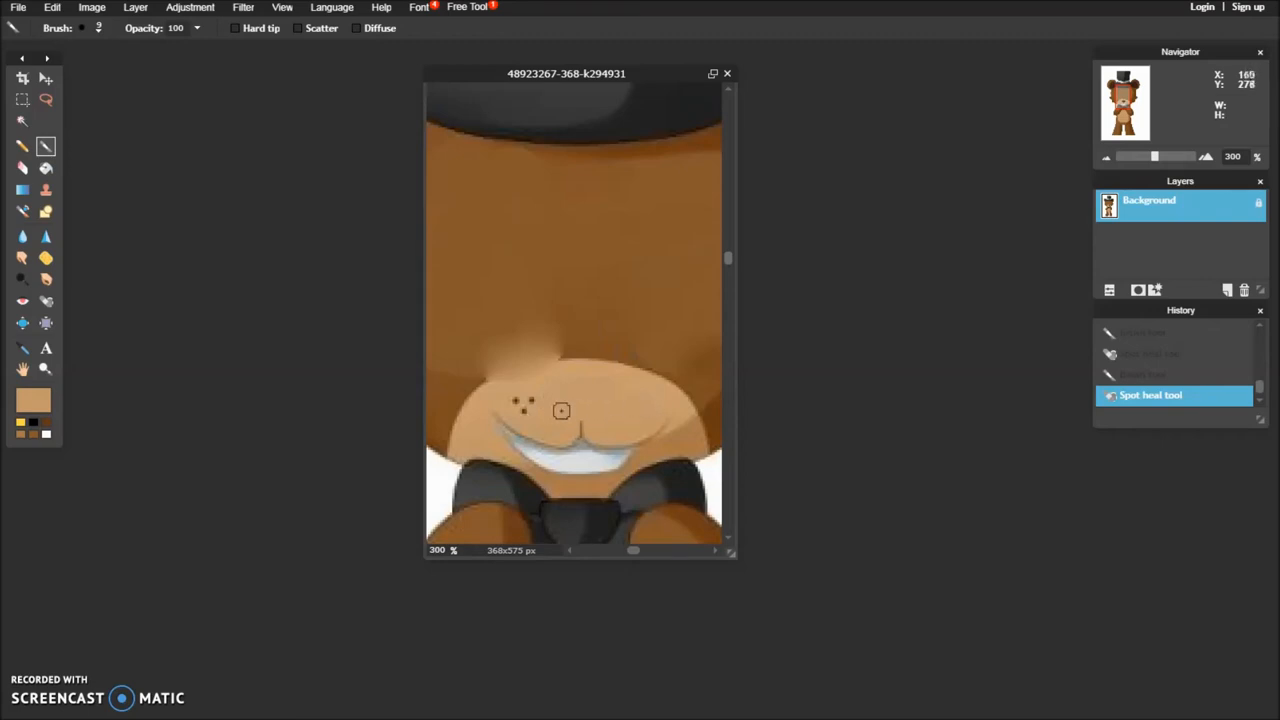
click(492, 420)
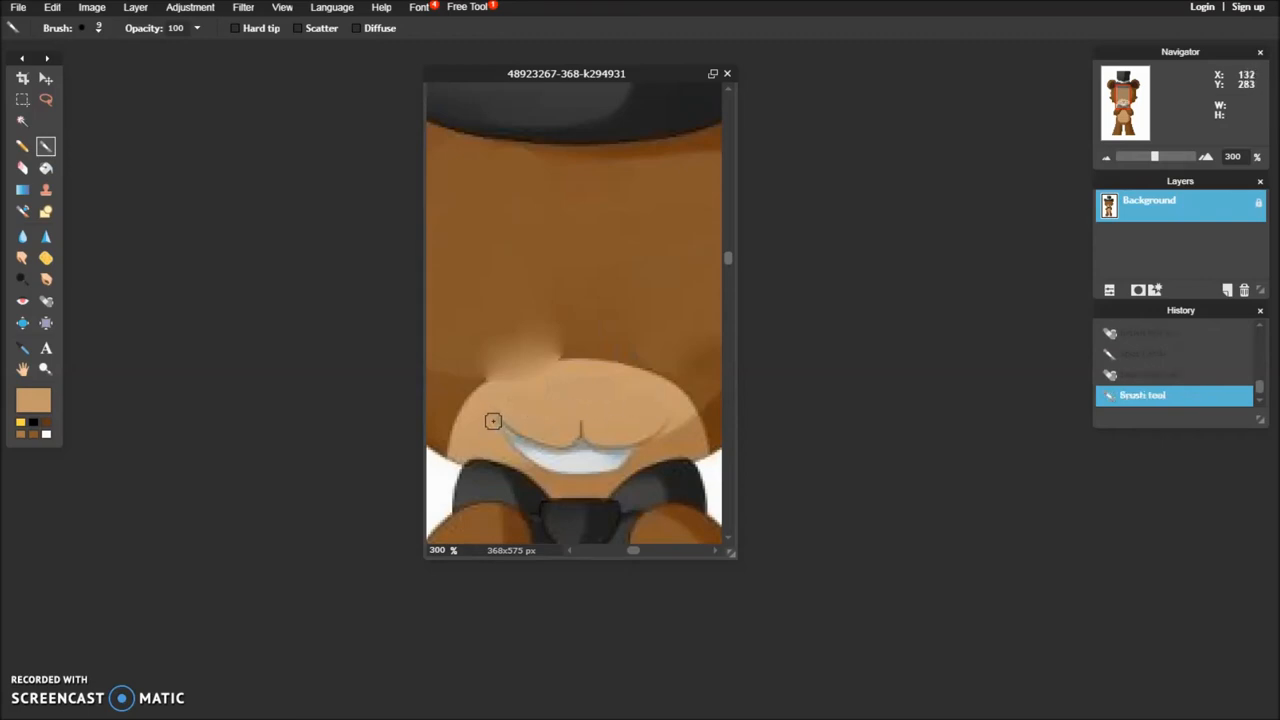
drag(492, 420, 568, 436)
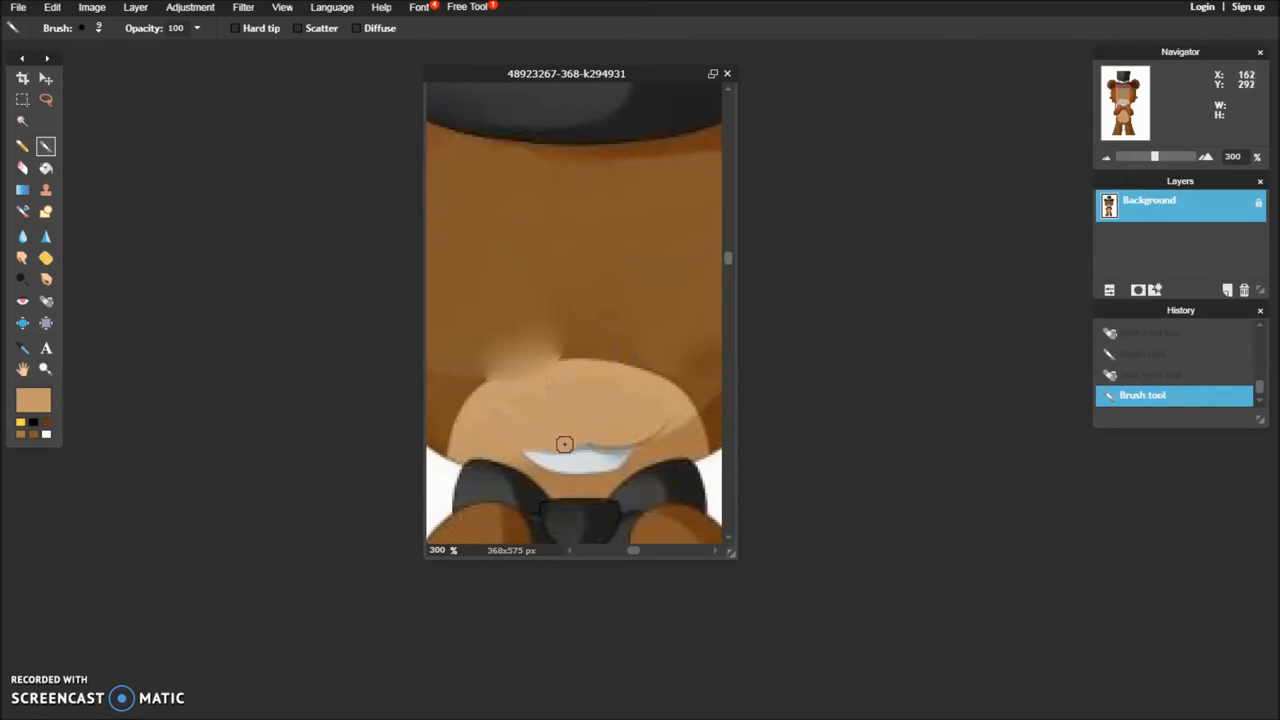
drag(564, 444, 608, 464)
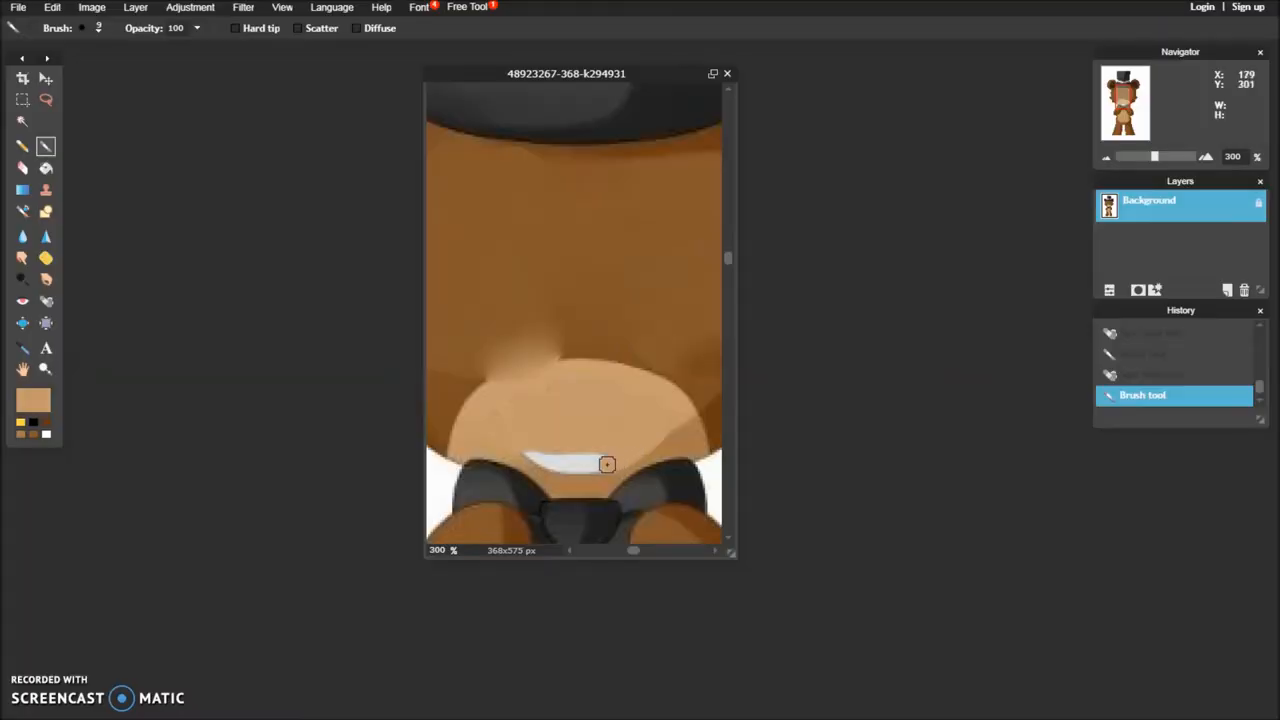
drag(608, 464, 538, 462)
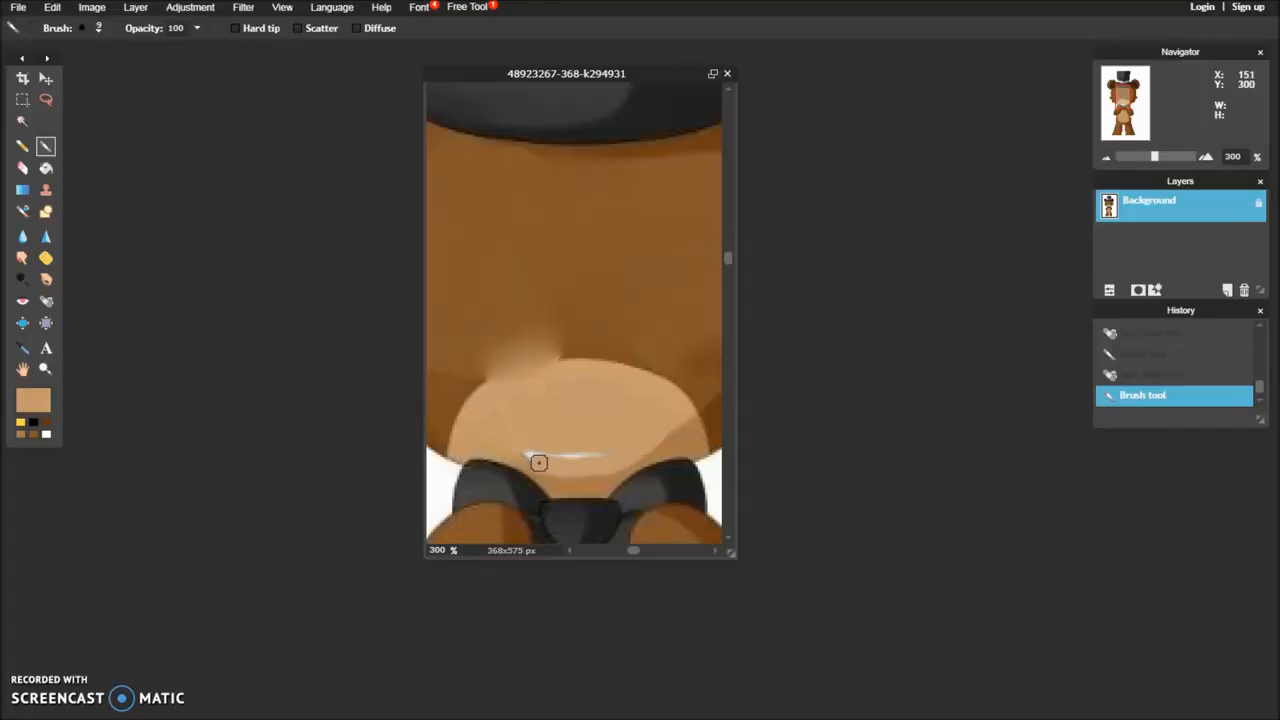
drag(540, 462, 628, 450)
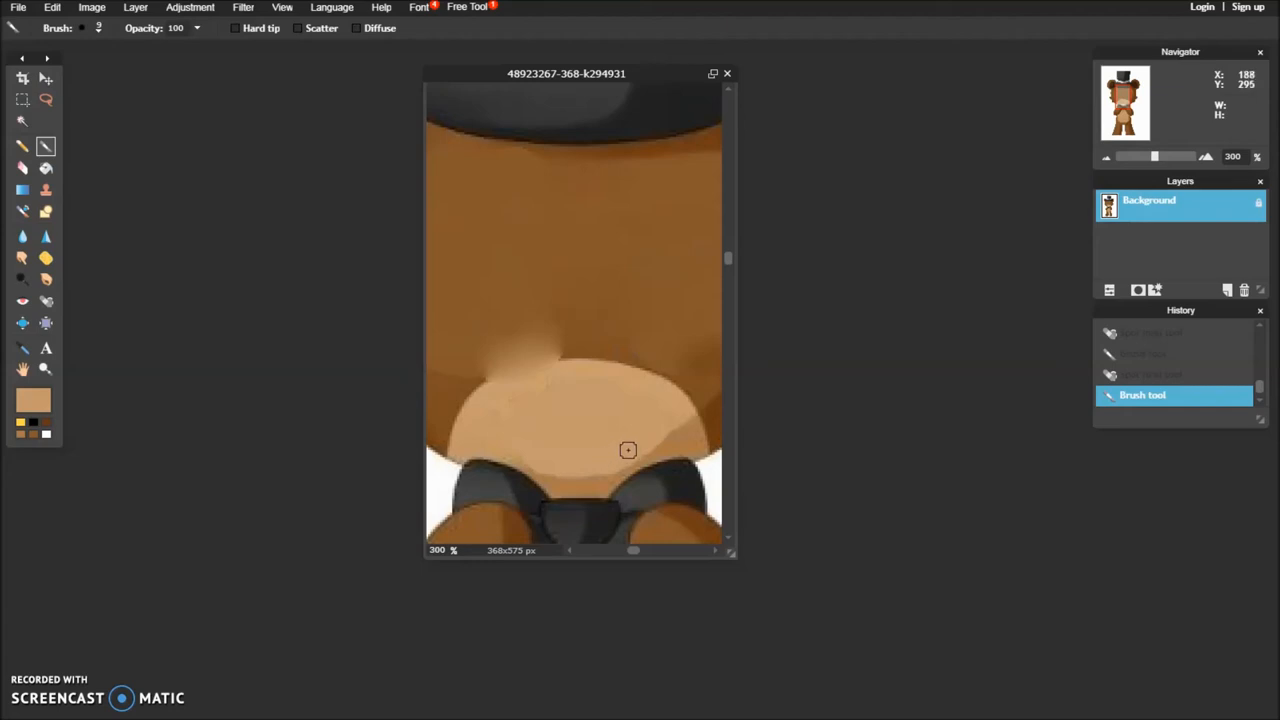
mouse_move(32, 420)
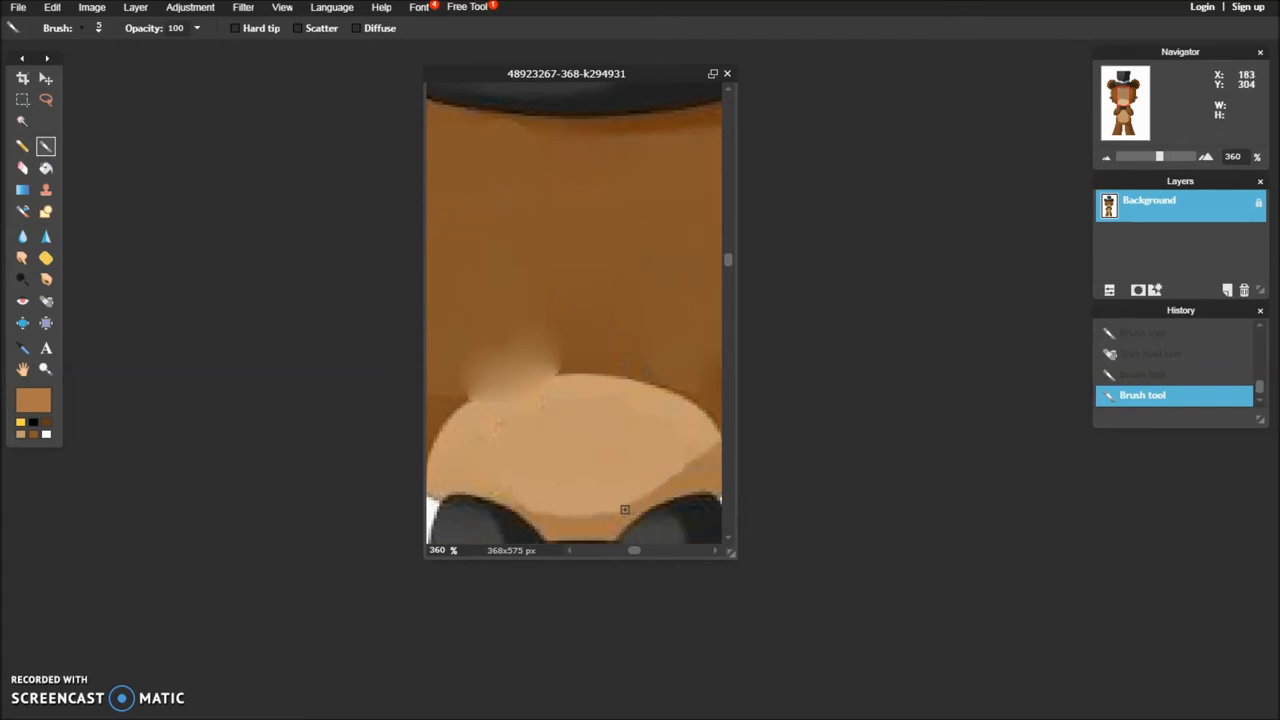
mouse_move(540, 514)
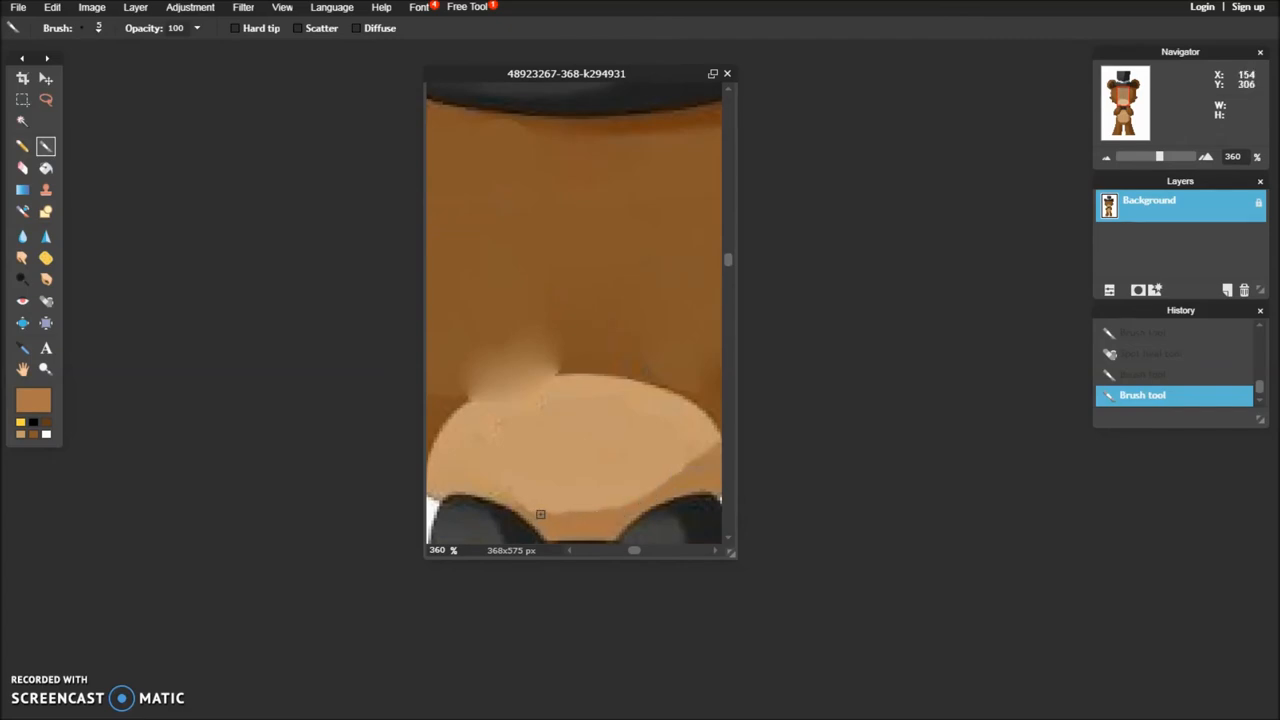
Smooth the muzzle's lower edge with tan and scroll the view toward the right side
drag(540, 516, 690, 460)
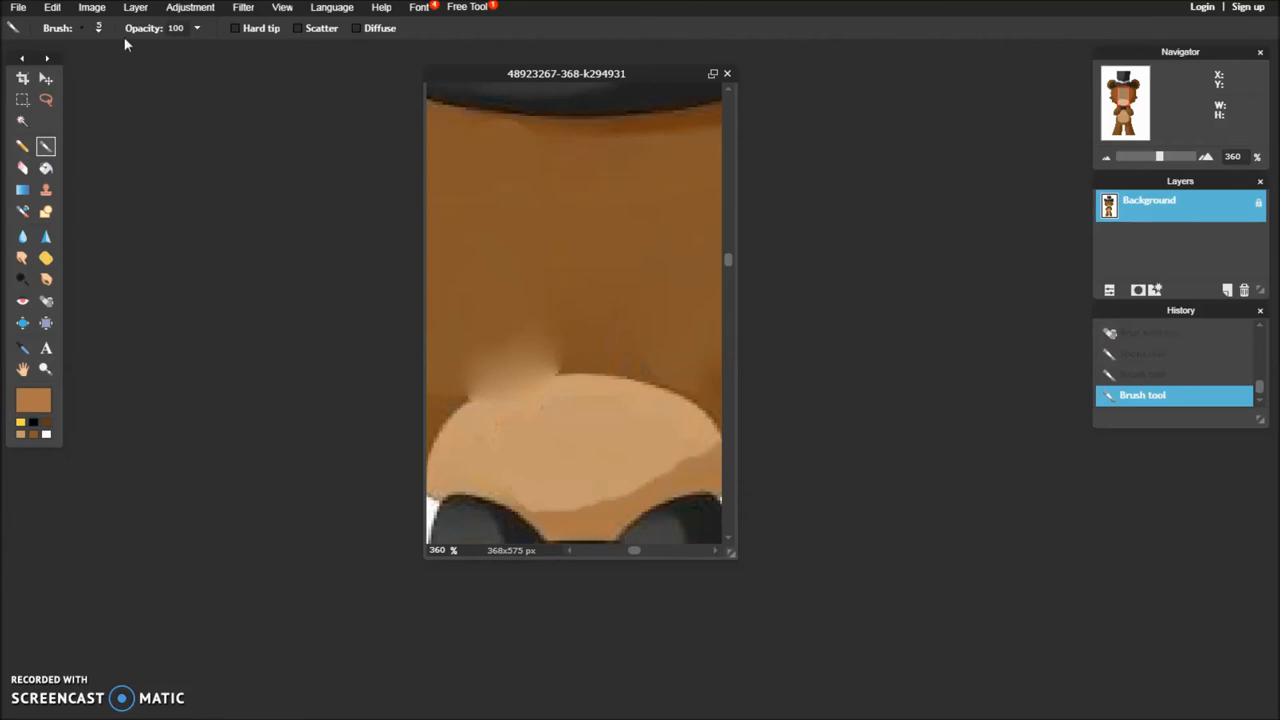
mouse_move(28, 424)
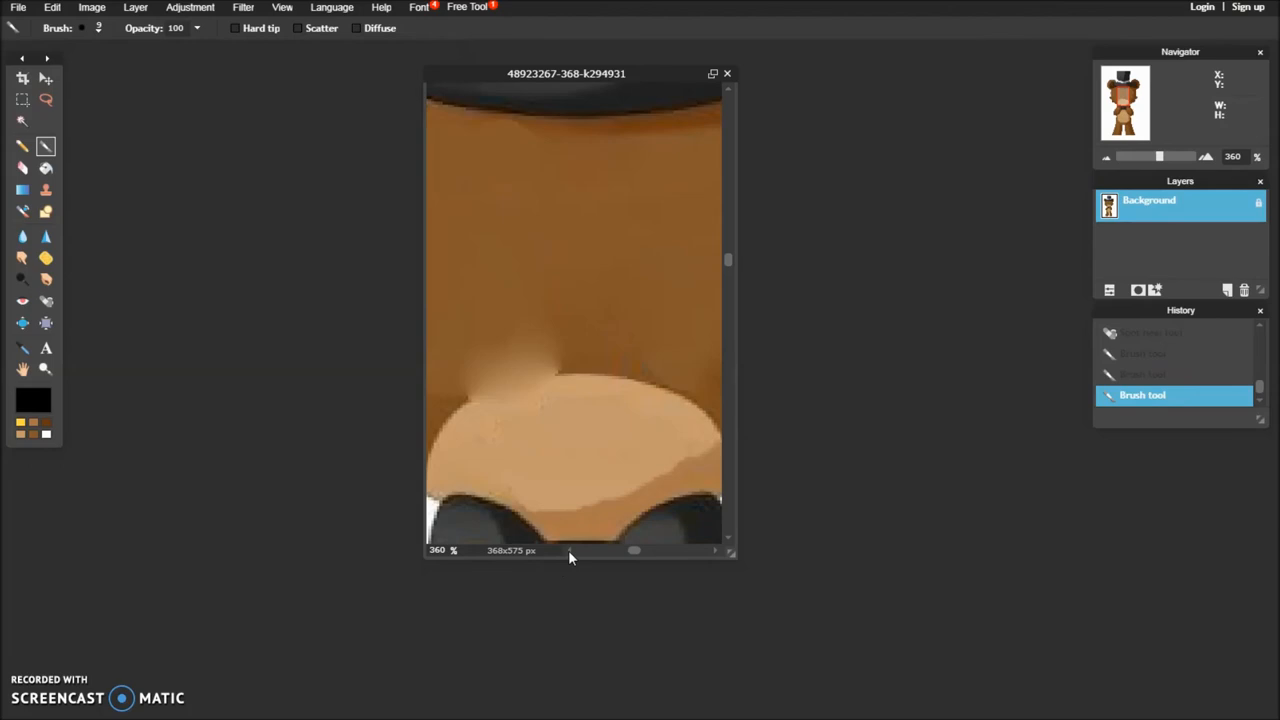
drag(632, 550, 656, 550)
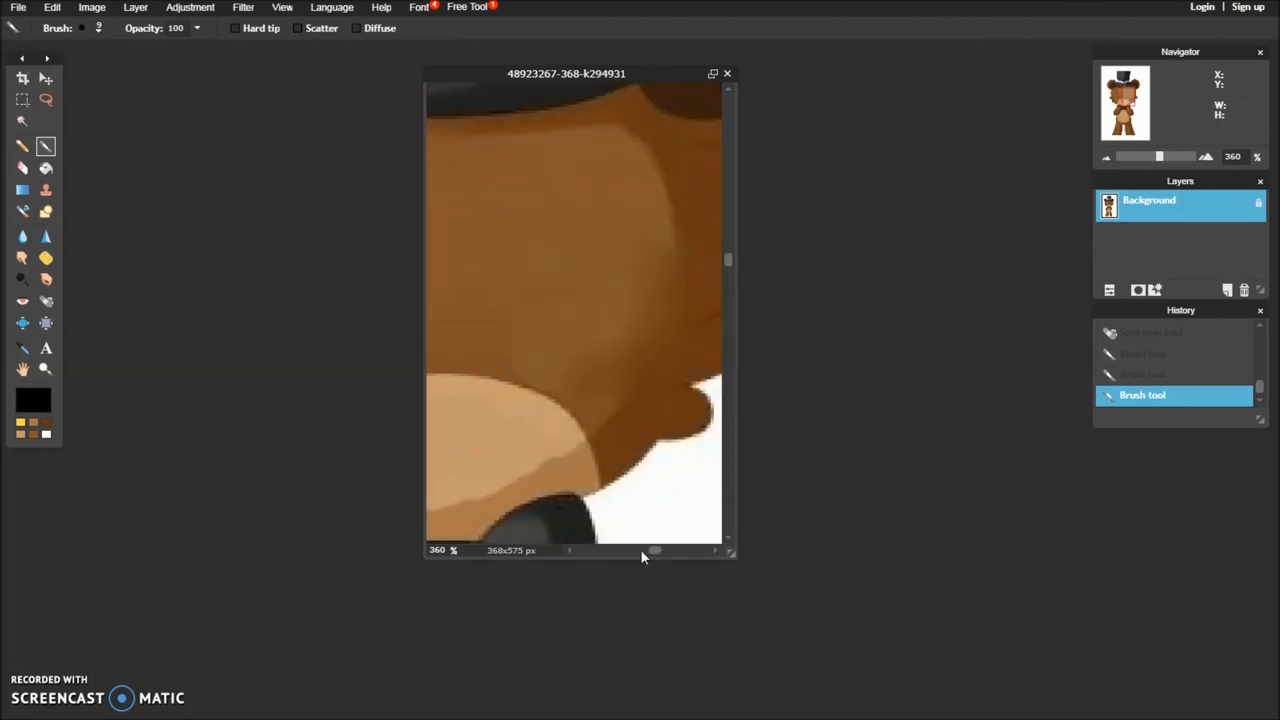